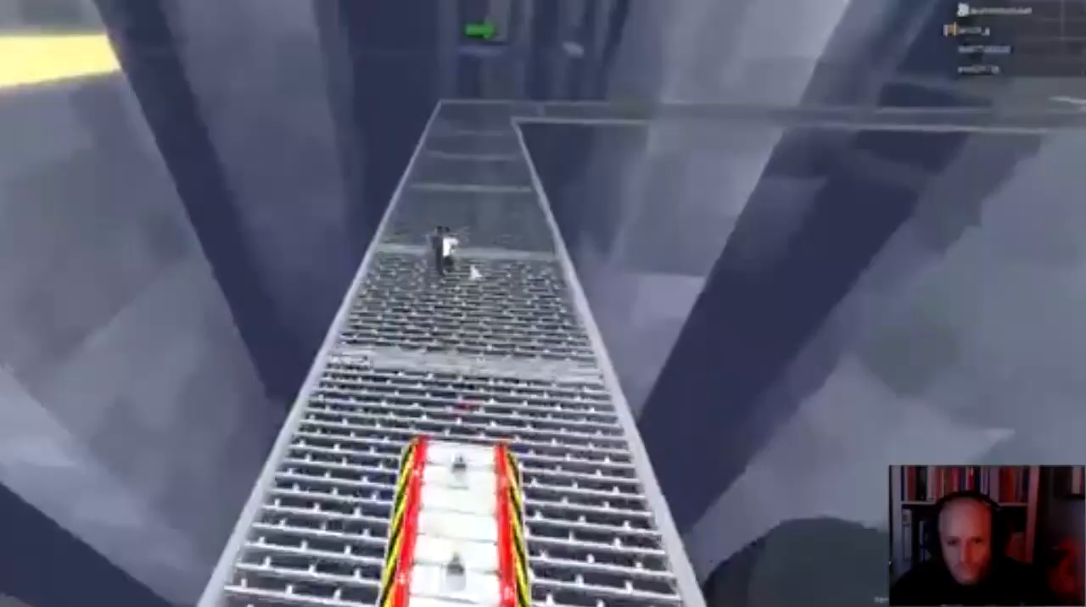
mouse_move(542, 304)
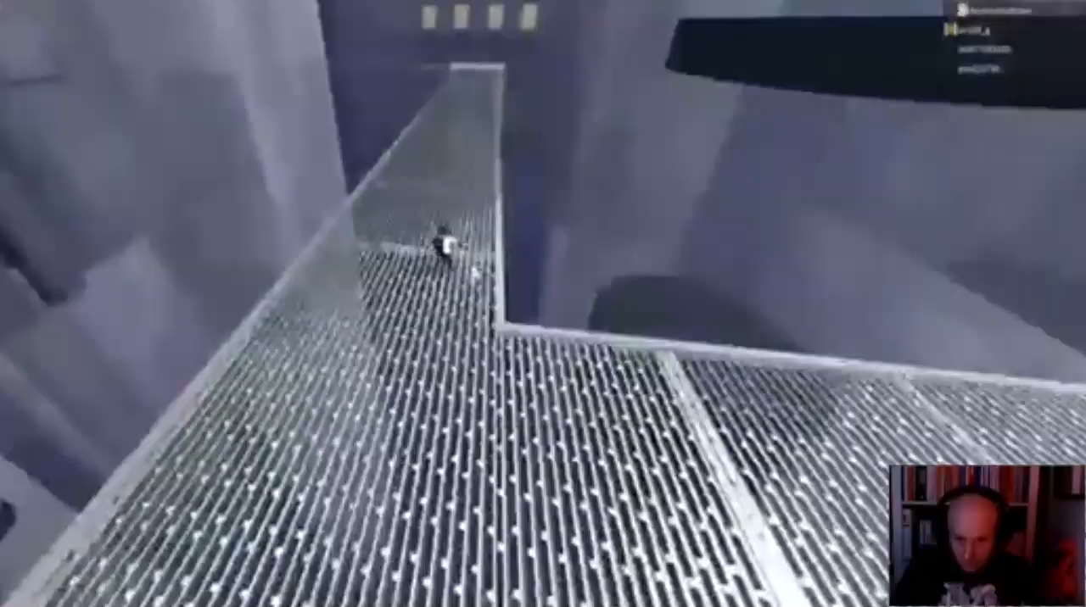